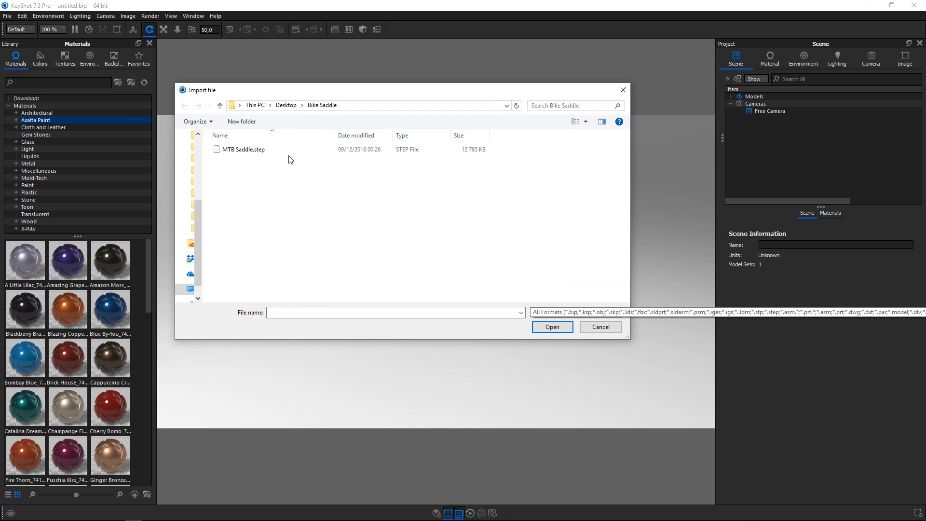
# - Import MTB Saddle.step into the scene with the default import options
pyautogui.click(551, 327)
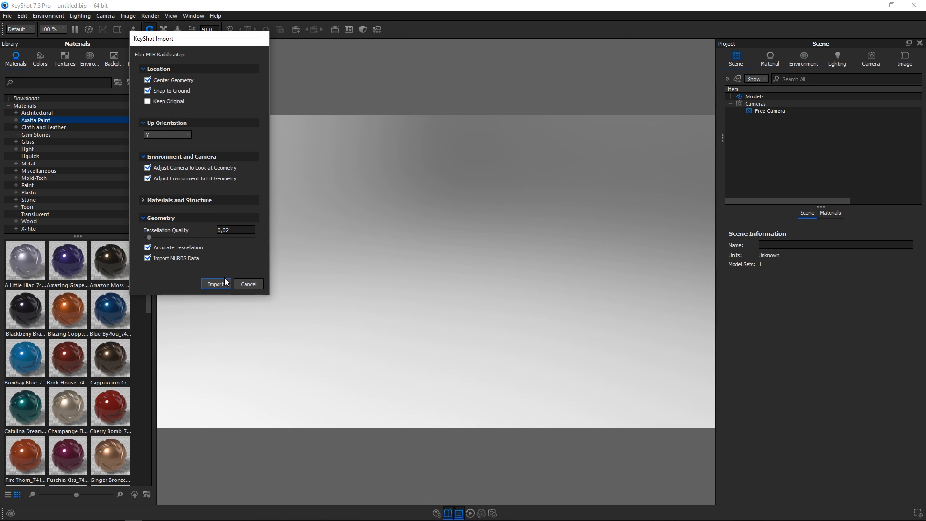
pyautogui.click(215, 284)
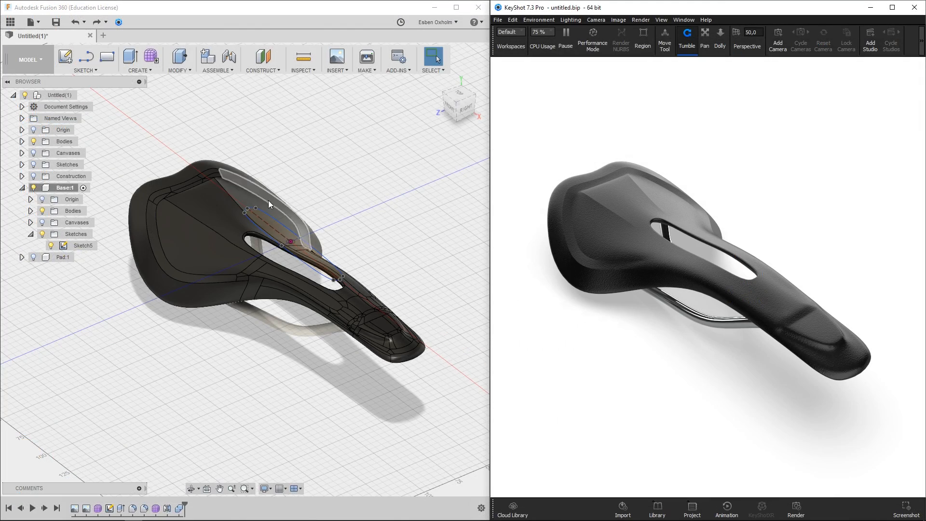
# - Finish with the saddle design and move on to the Remote Joystick2 scene
pyautogui.click(247, 210)
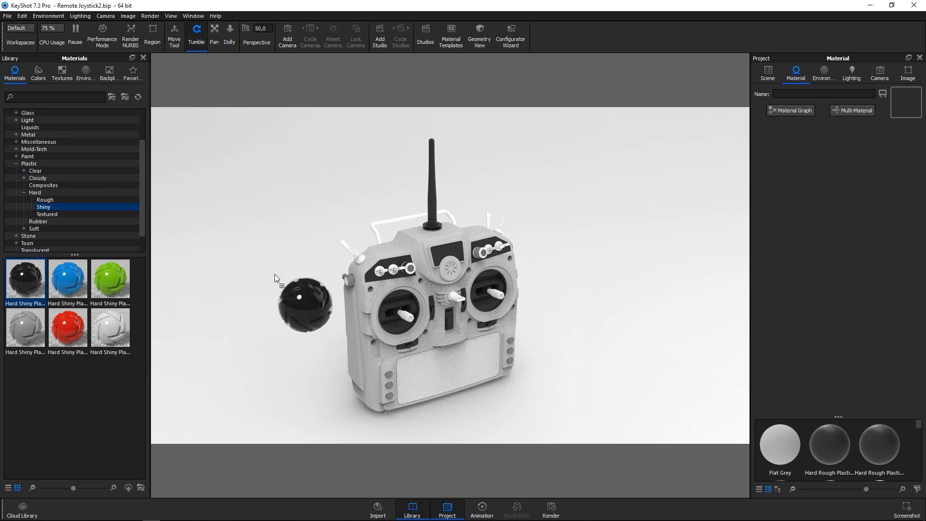
# - Browse hard textured plastic, brushed anodized metal and studio environments for the remote
pyautogui.click(46, 243)
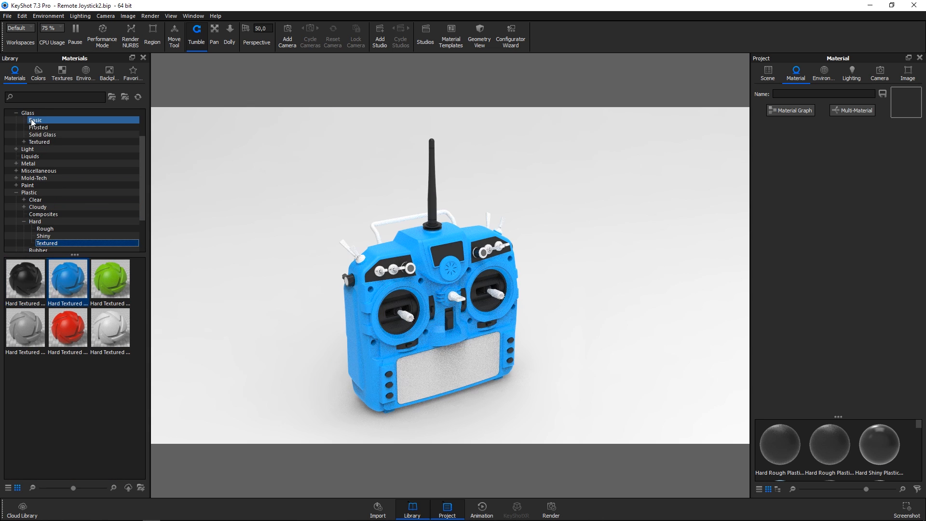
pyautogui.click(41, 199)
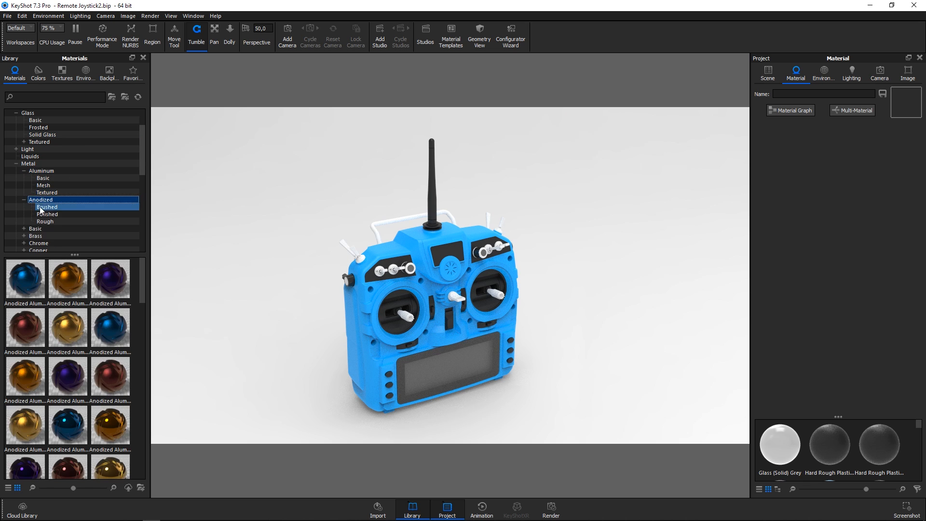
pyautogui.click(42, 177)
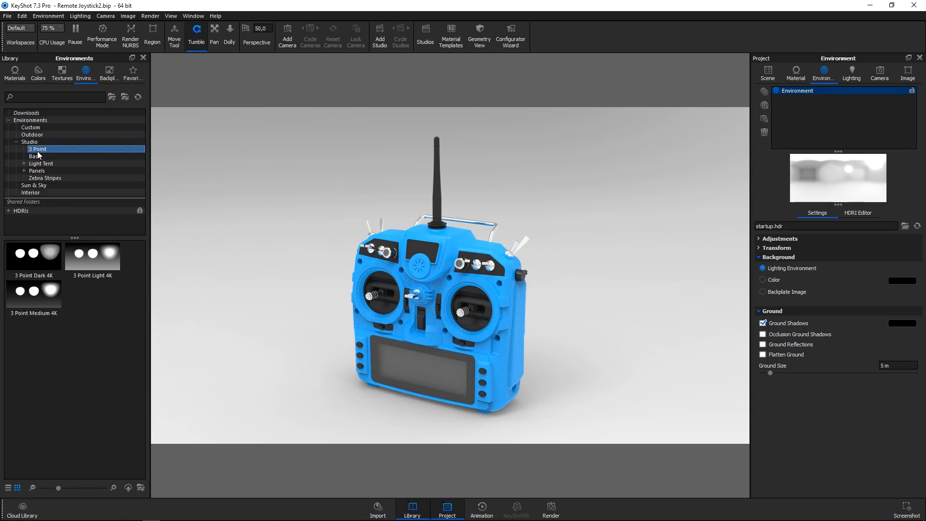
# - Set the White Solid Vignette image as the remote's backplate
pyautogui.click(109, 73)
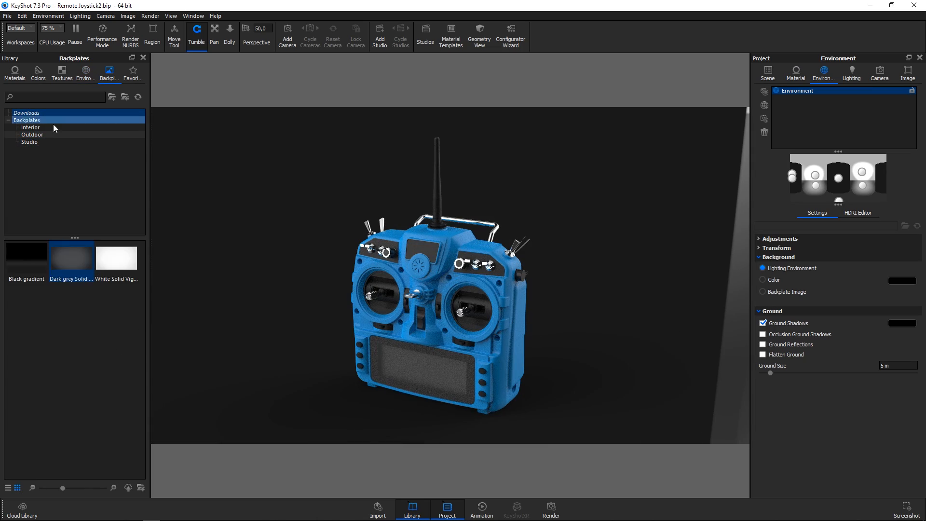
pyautogui.doubleClick(117, 256)
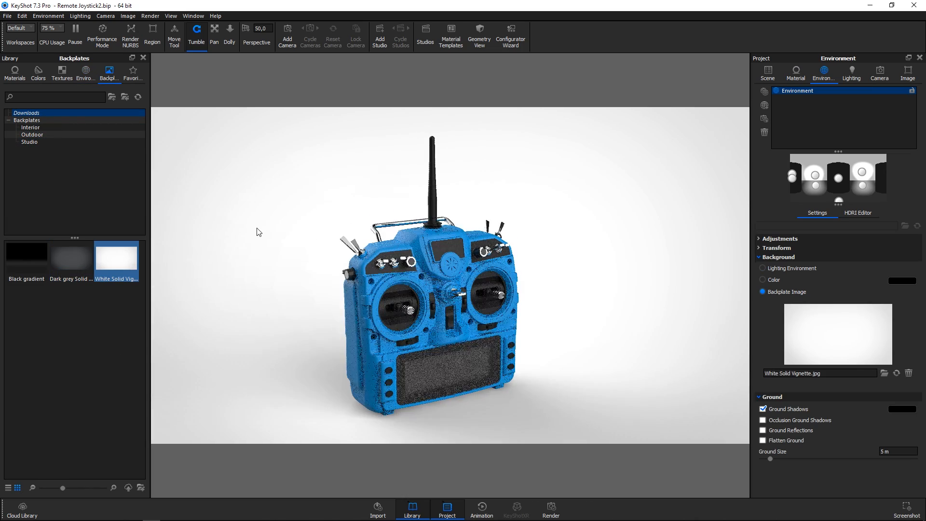
pyautogui.click(192, 17)
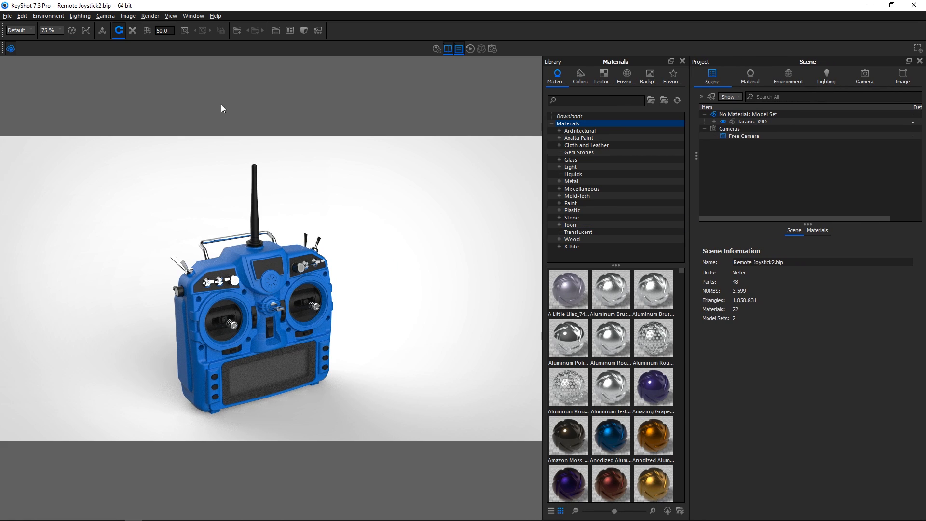
# - Switch the workspace back to the default panel layout
pyautogui.click(17, 30)
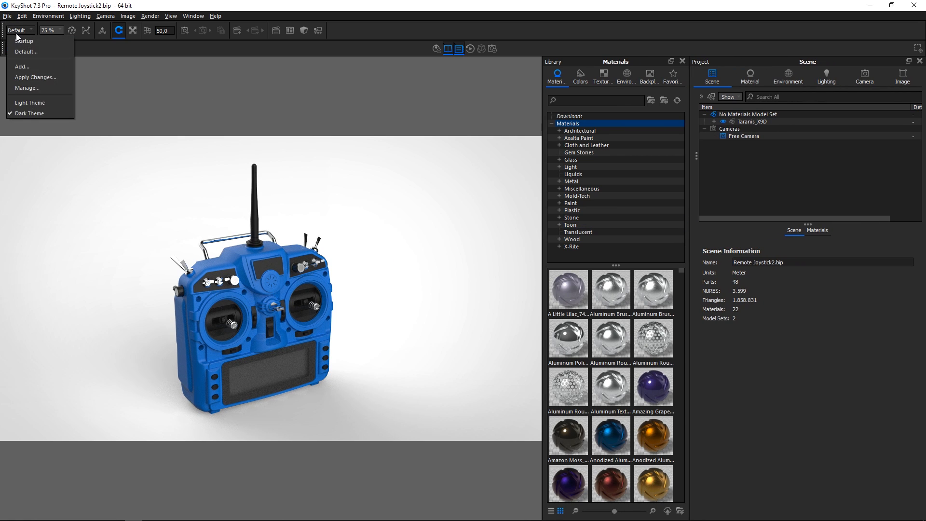
pyautogui.click(23, 41)
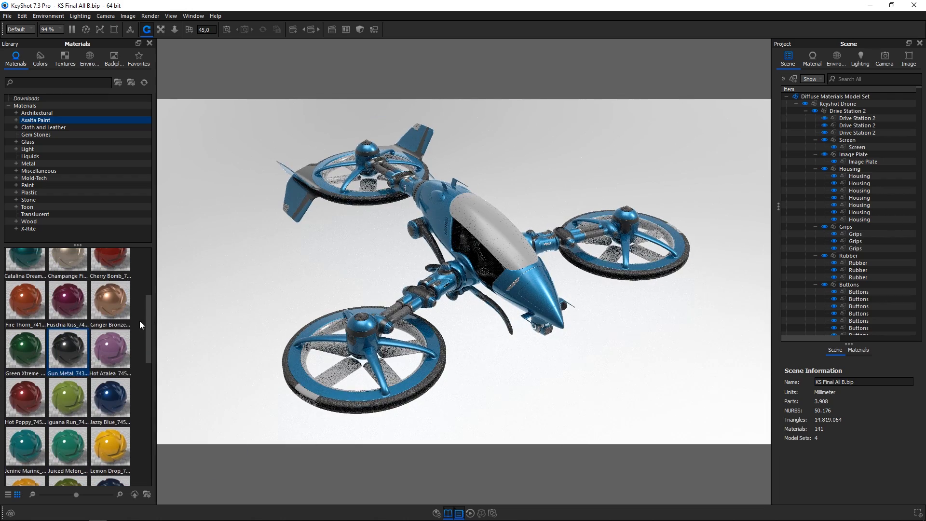
# - Apply Chrome Polished to the drone and link the duplicate materials
pyautogui.click(38, 192)
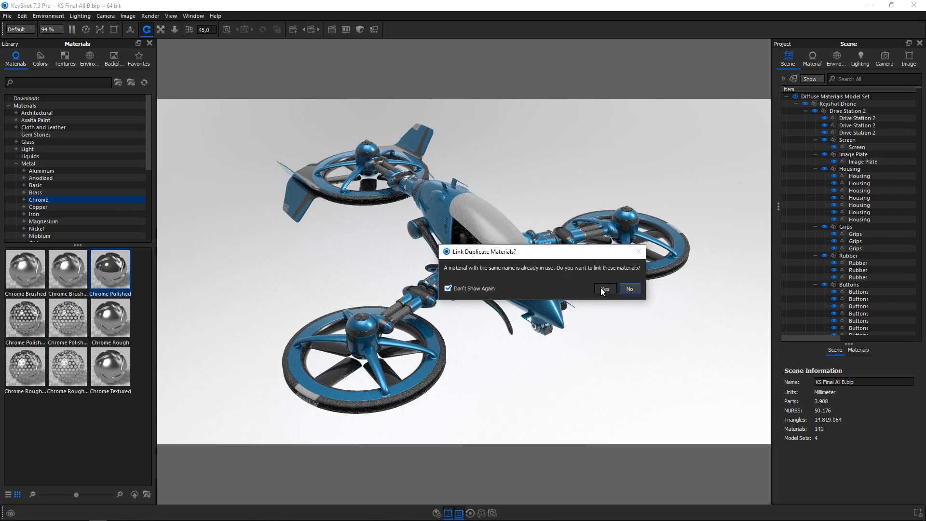
pyautogui.click(604, 288)
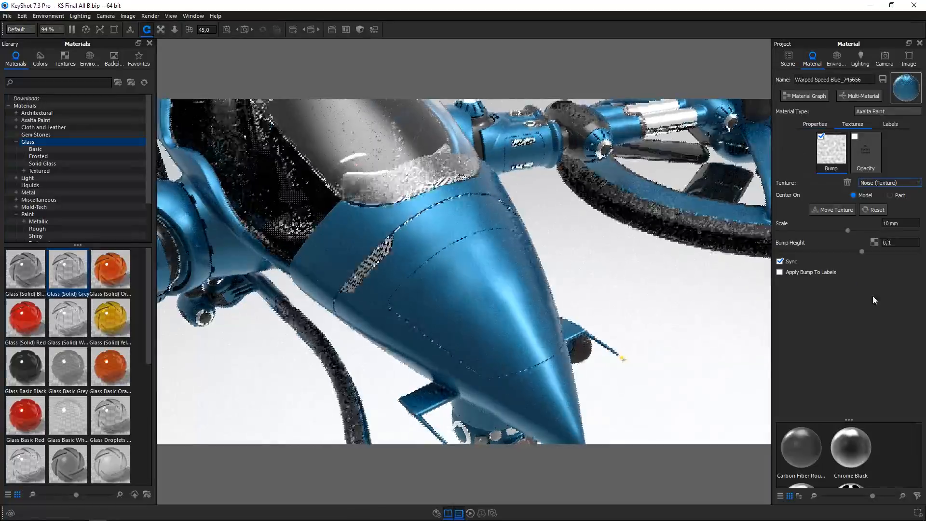
# - Review the Warped Speed Blue paint's properties and its KeyShot logo label
pyautogui.click(814, 125)
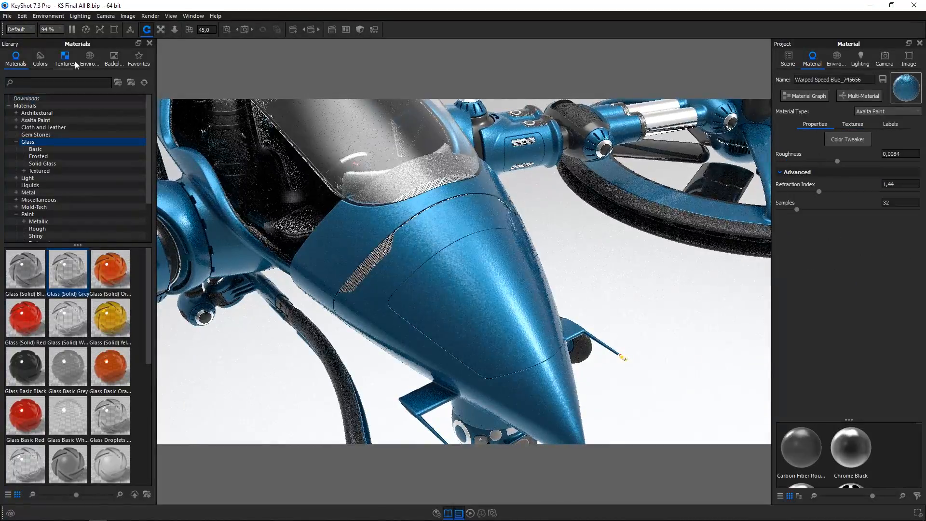
pyautogui.click(65, 58)
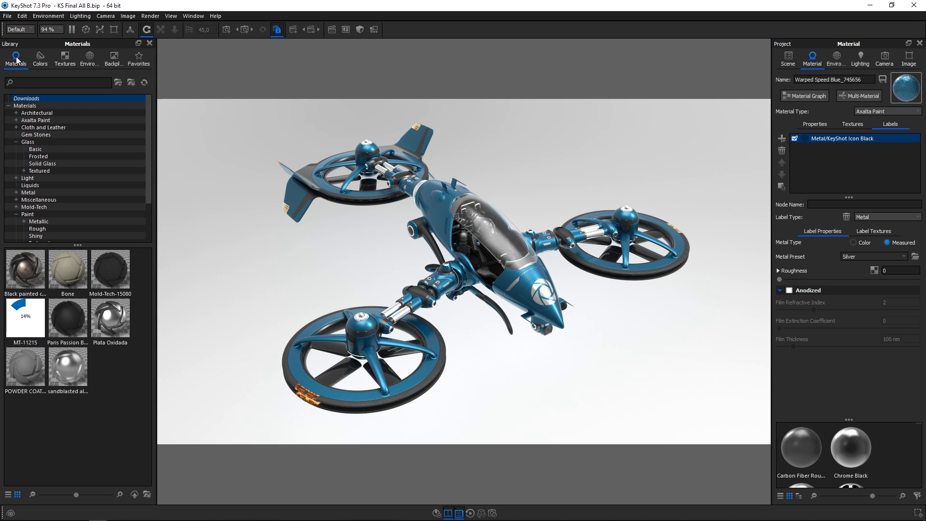
pyautogui.moveTo(36, 329)
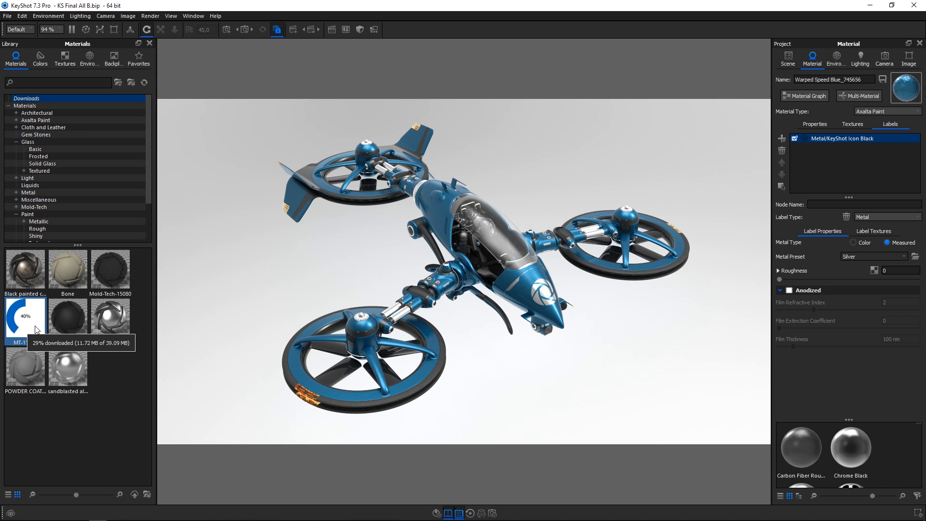
# - Edit the rotor paint's base colour in the Color Picker using HSV values
pyautogui.doubleClick(25, 316)
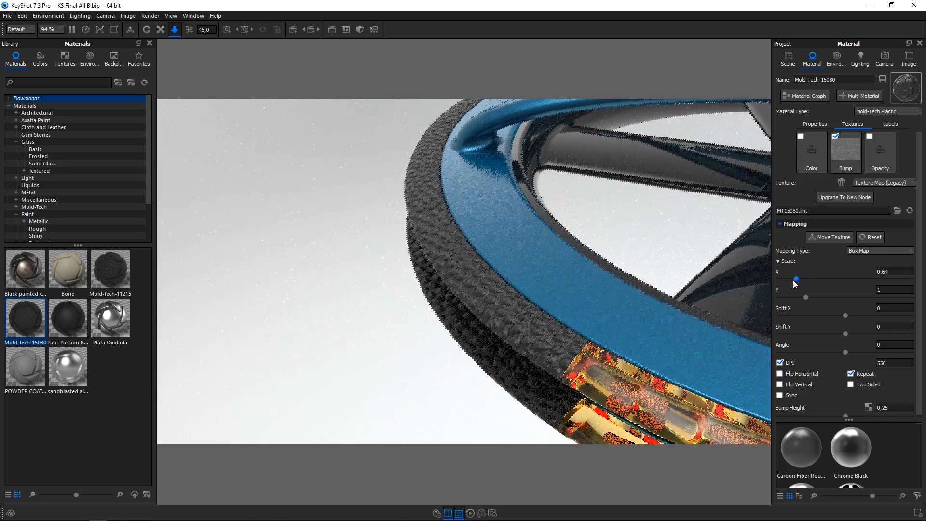
pyautogui.click(277, 30)
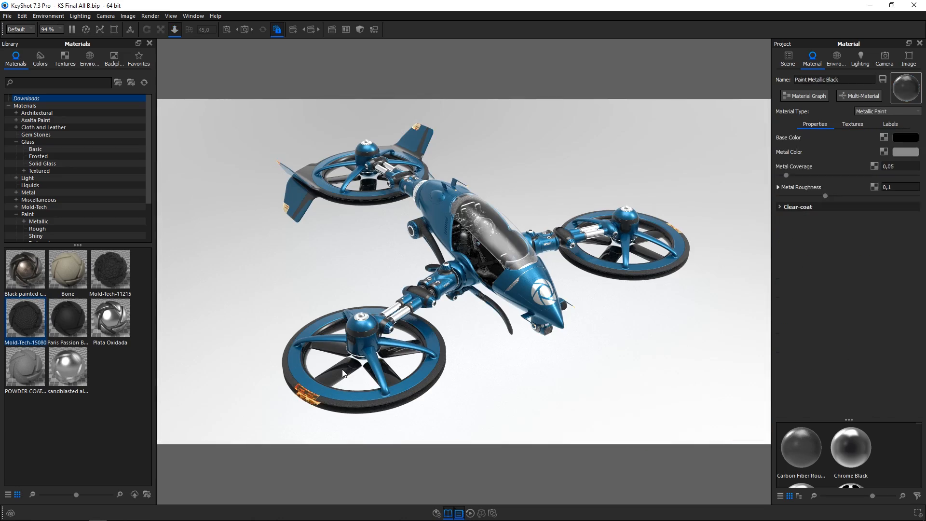
pyautogui.click(895, 145)
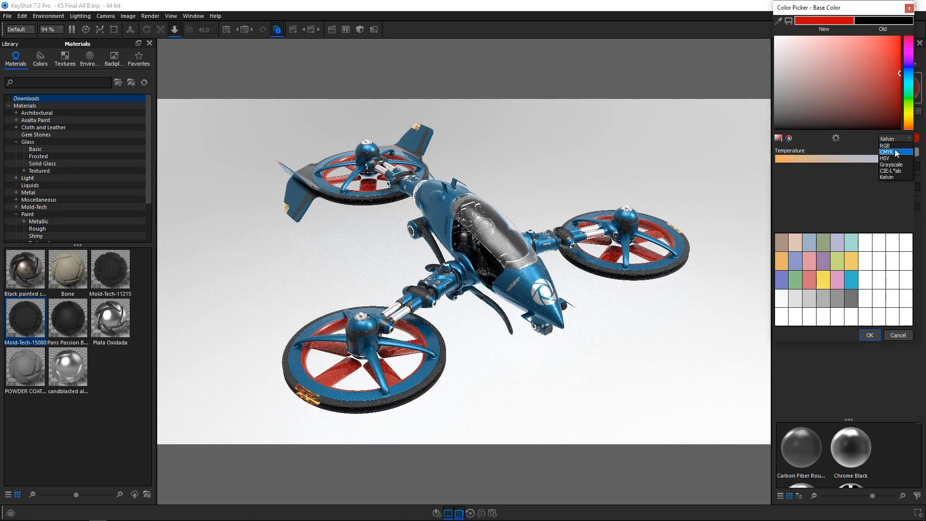
pyautogui.click(885, 158)
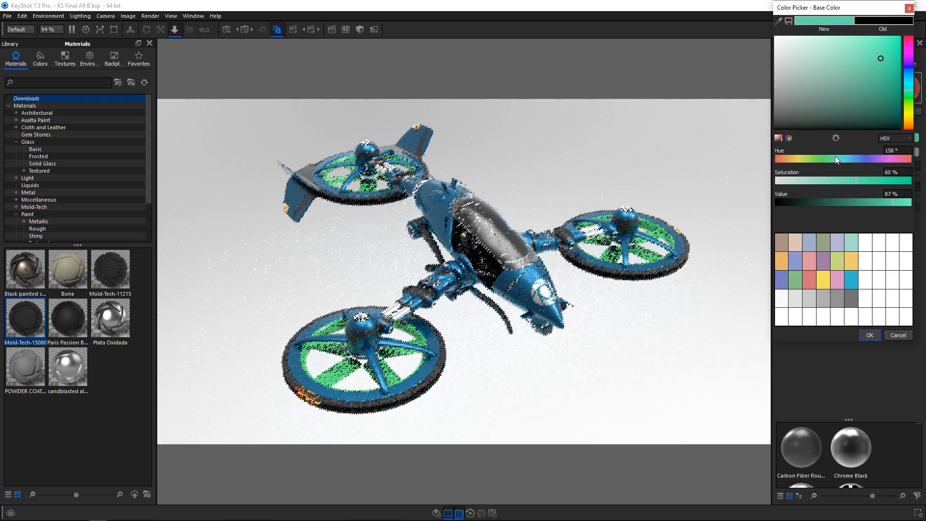
# - Browse Pantone Metallics swatches and give the rotors a dark grey Pantone colour
pyautogui.click(869, 335)
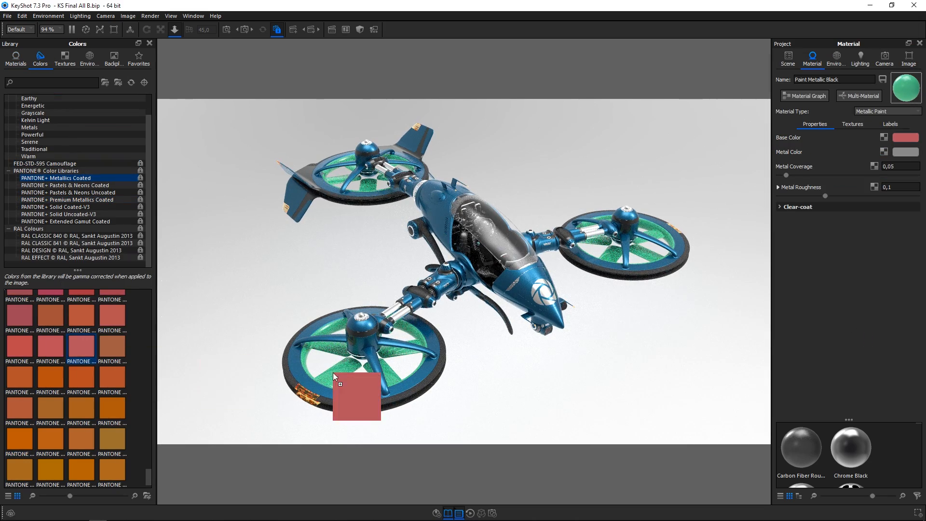
pyautogui.click(67, 199)
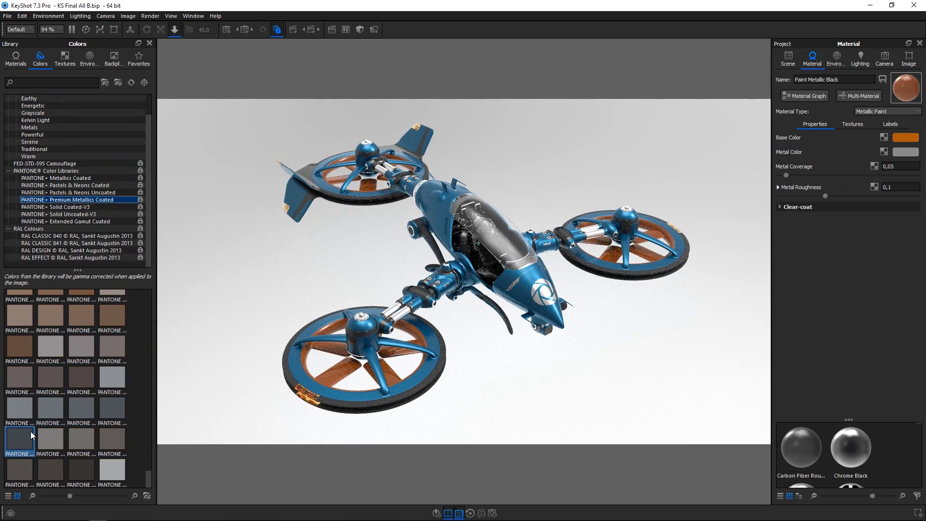
pyautogui.click(15, 57)
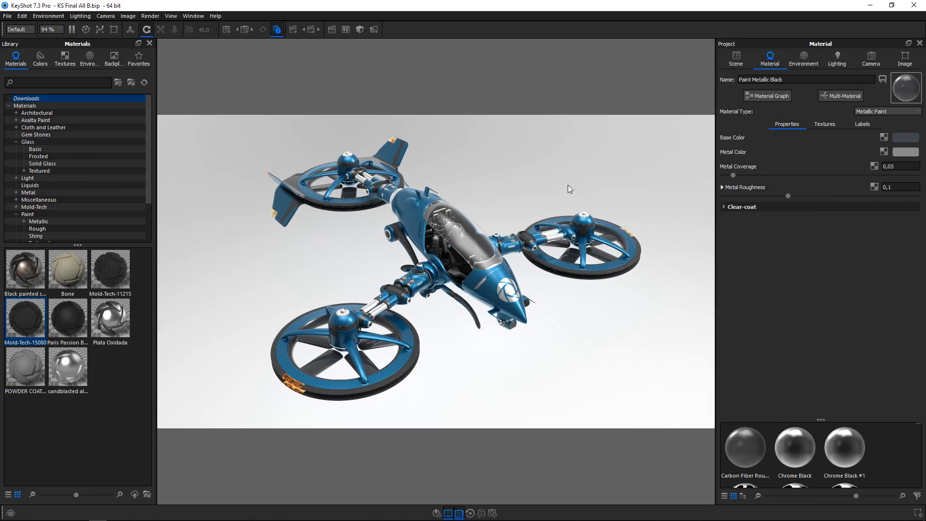
# - Show the scene's item tree and information beside the geometry view
pyautogui.click(767, 96)
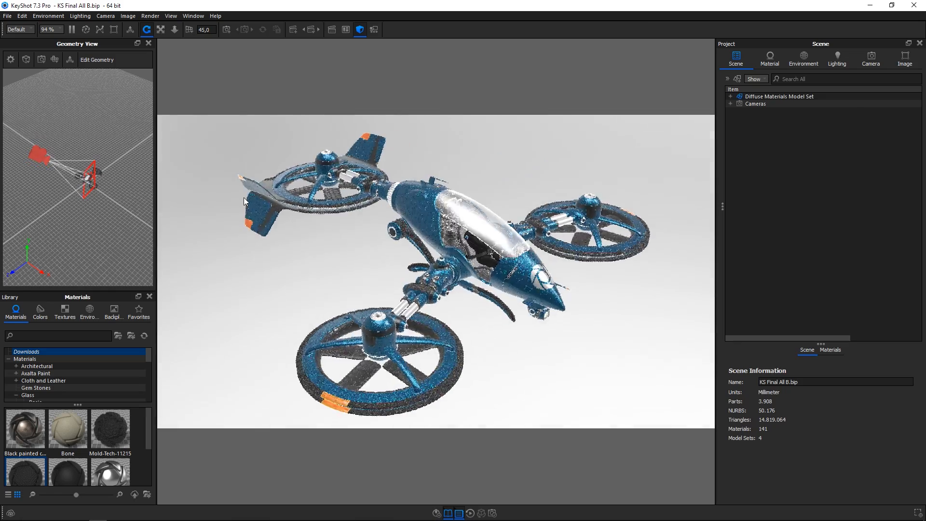
# - Save the current view as a new camera and switch to the ThreeQuarter camera
pyautogui.click(871, 59)
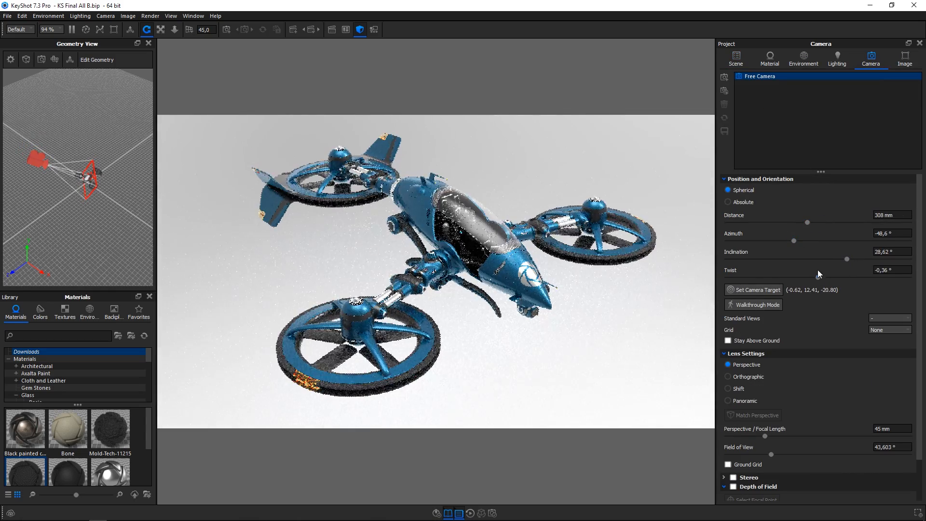
pyautogui.click(734, 486)
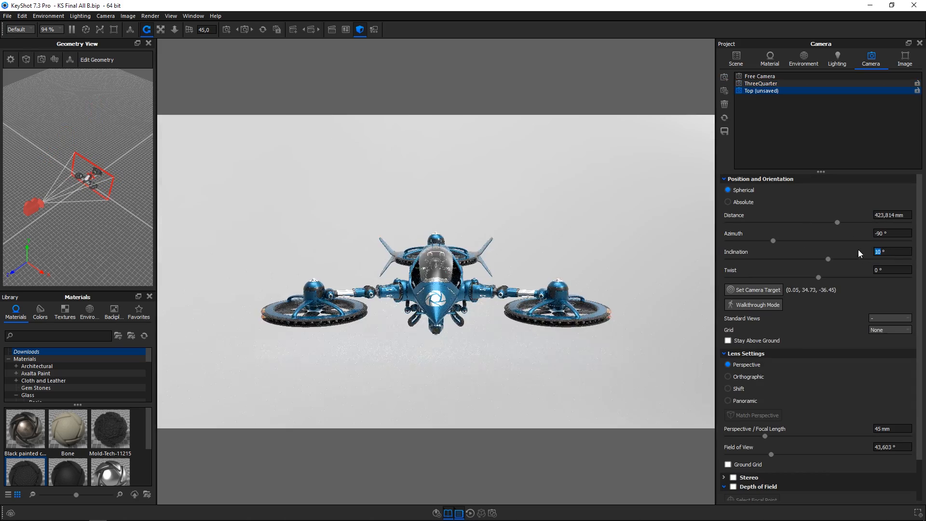
pyautogui.click(762, 83)
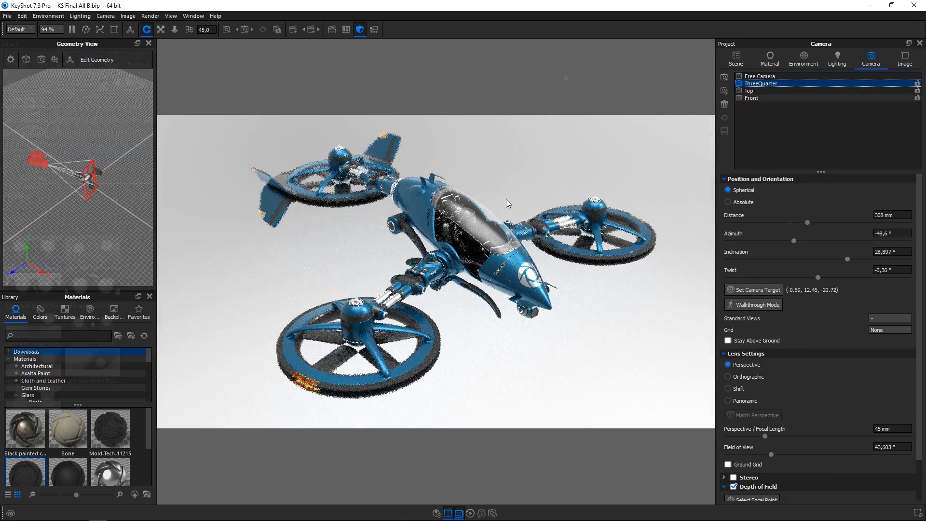
pyautogui.doubleClick(34, 360)
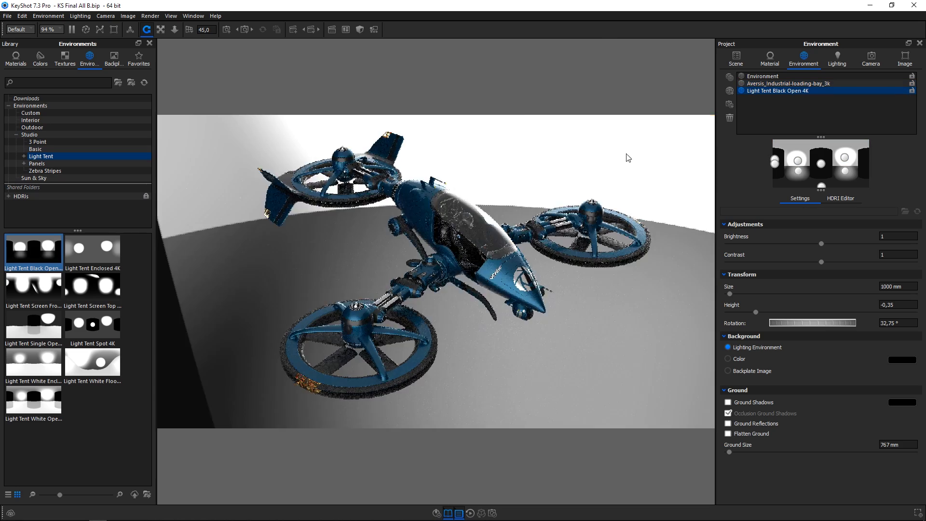
# - Add a highlight pin to the loading-bay HDRI and adjust its brightness
pyautogui.click(762, 76)
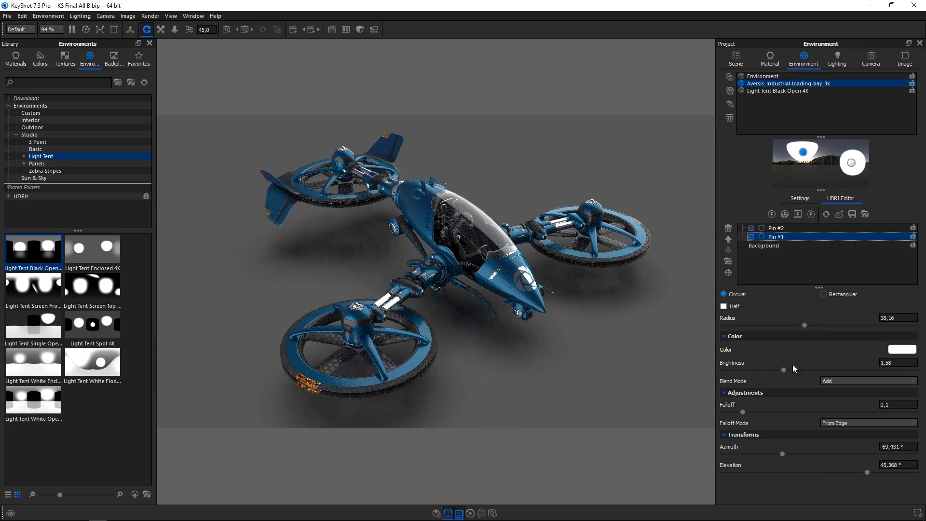
pyautogui.click(898, 349)
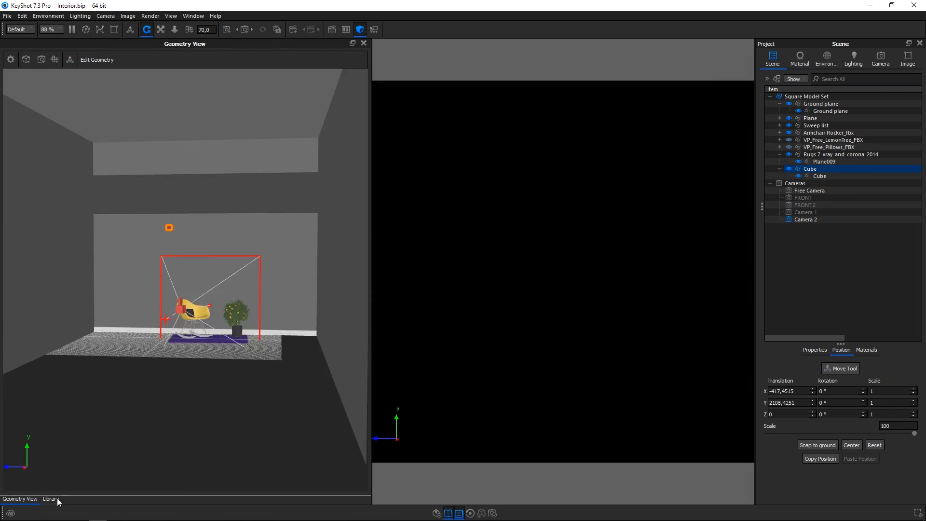
# - Give the ceiling spotlight a warm orange colour and prepare to duplicate the Cube light
pyautogui.click(896, 138)
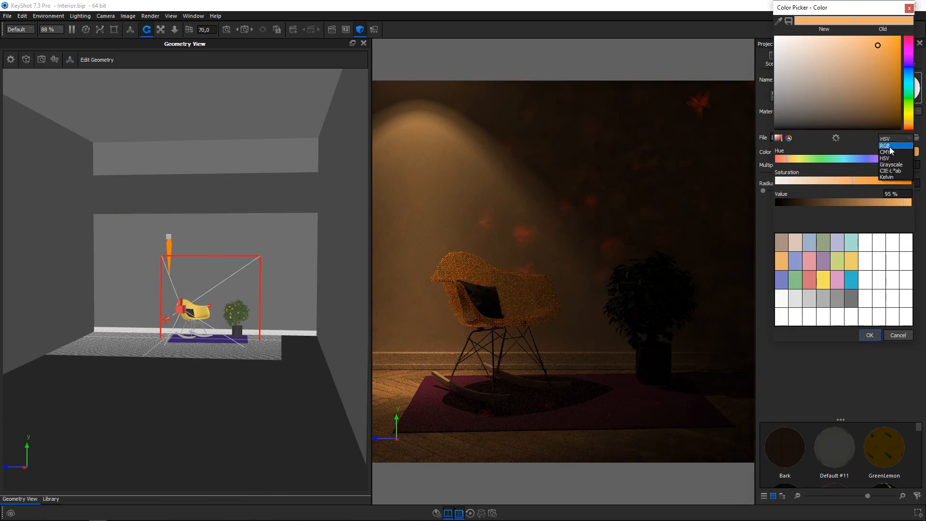
pyautogui.click(898, 335)
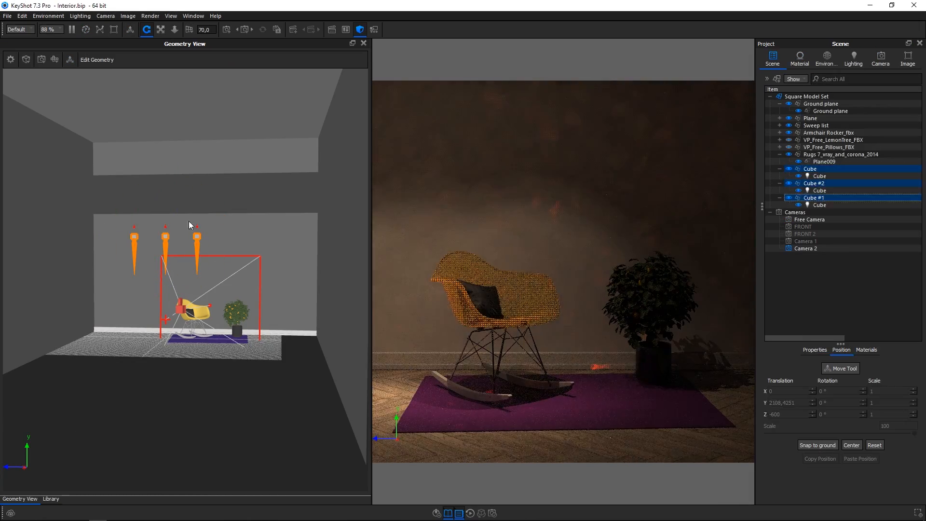
pyautogui.rightClick(189, 225)
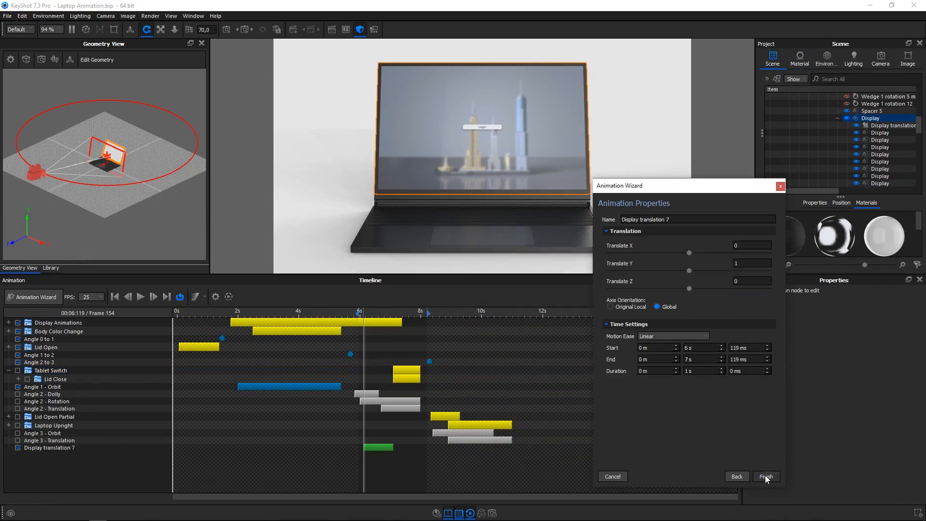
# - Finish the Animation Wizard to create the Display translation 7 animation
pyautogui.click(765, 476)
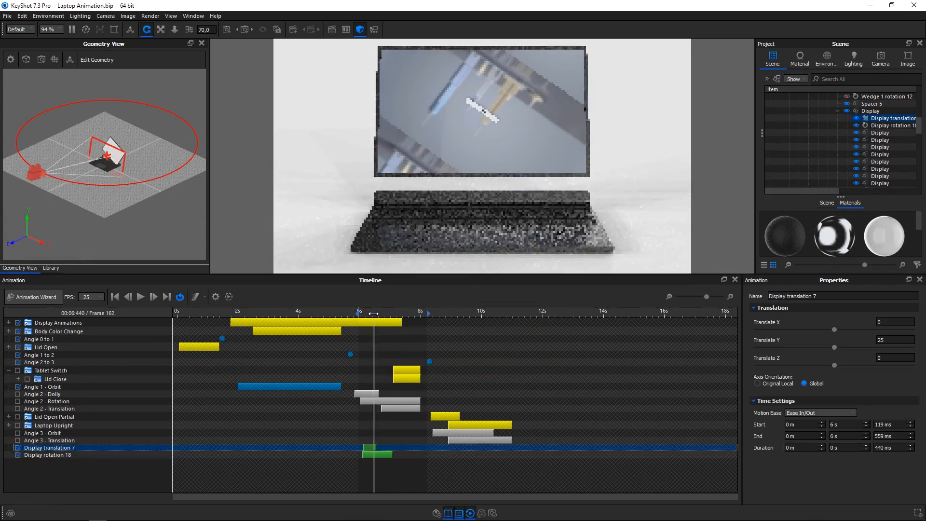